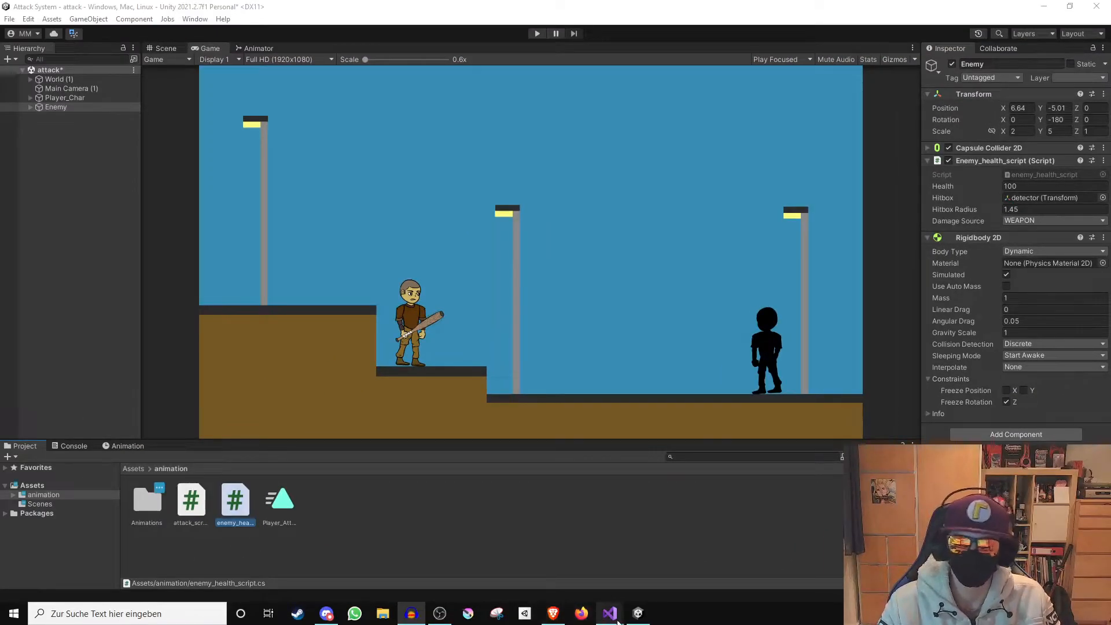
mouse_move(608, 613)
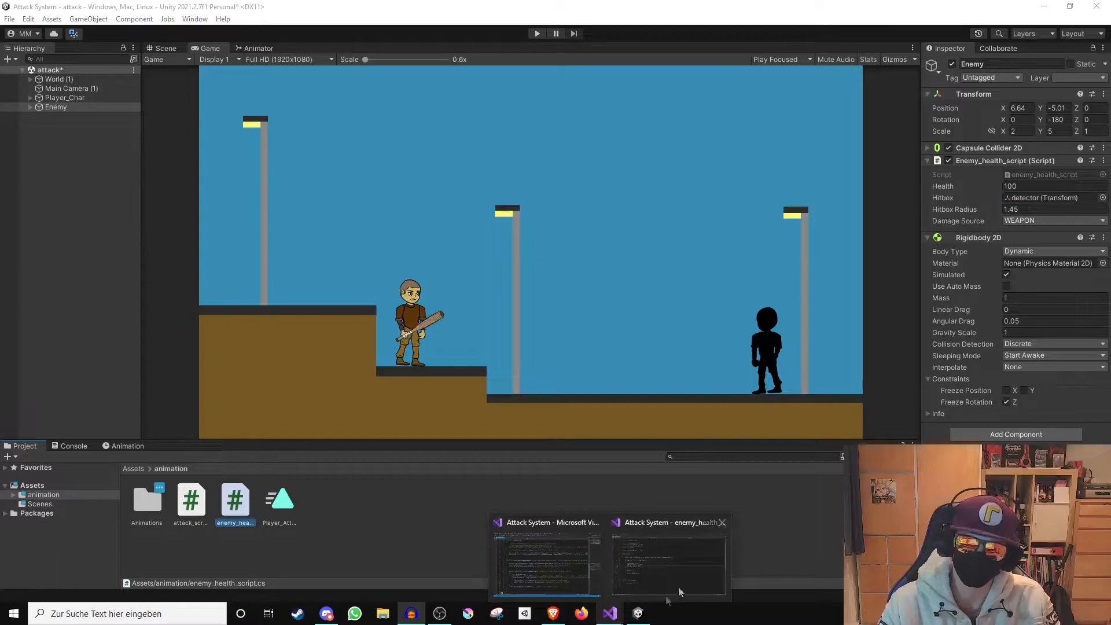
- Bring the enemy_health_script.cs window in Visual Studio to the front from the taskbar
click(666, 560)
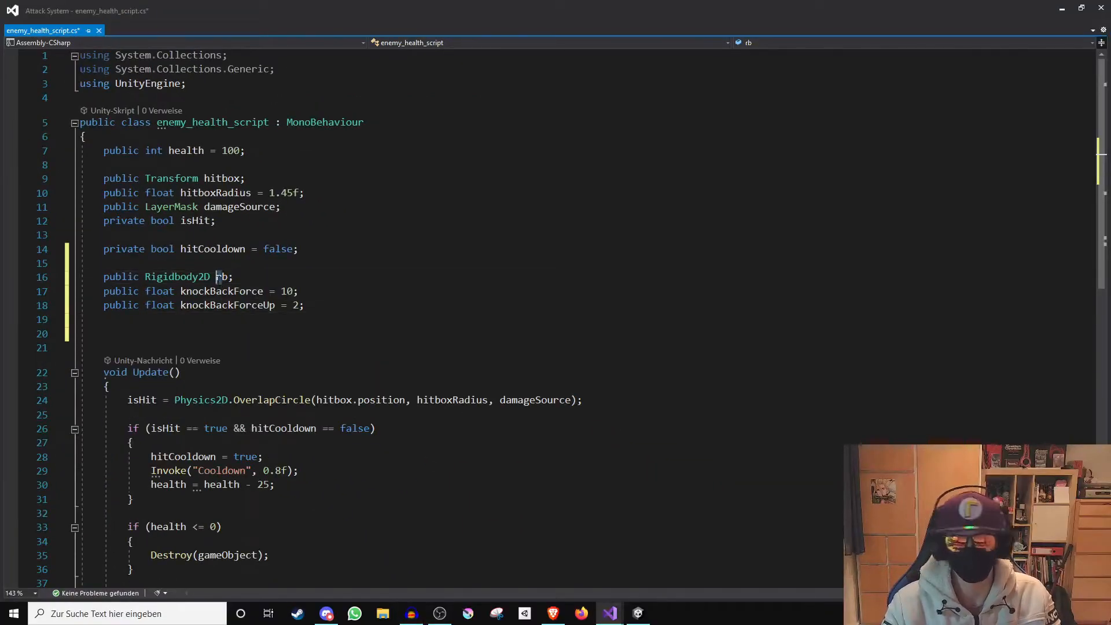
double_click(220, 277)
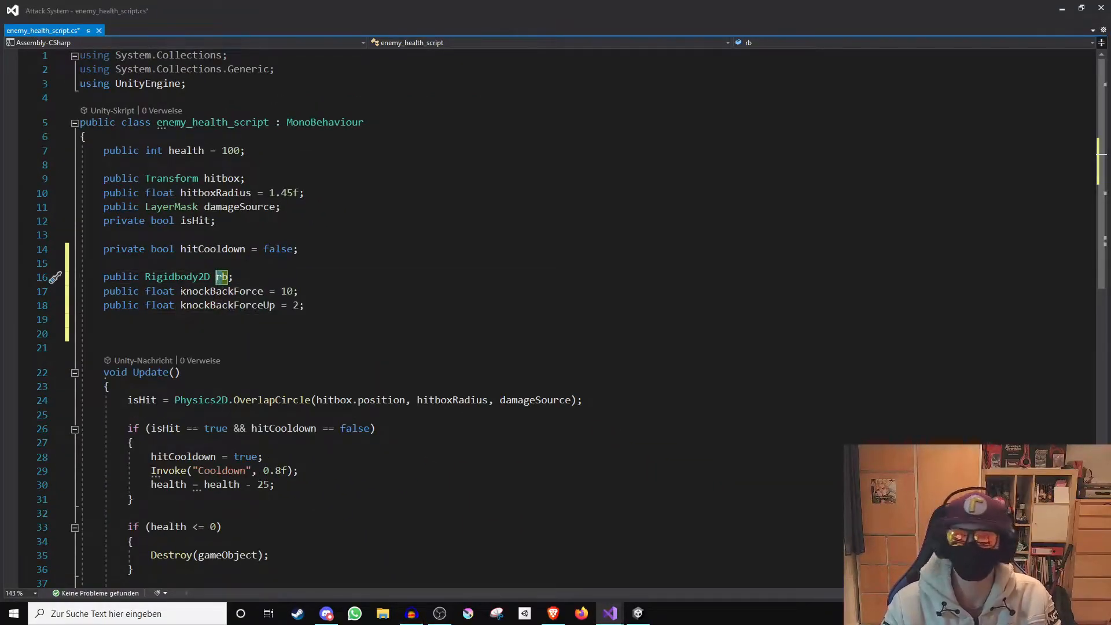
double_click(178, 276)
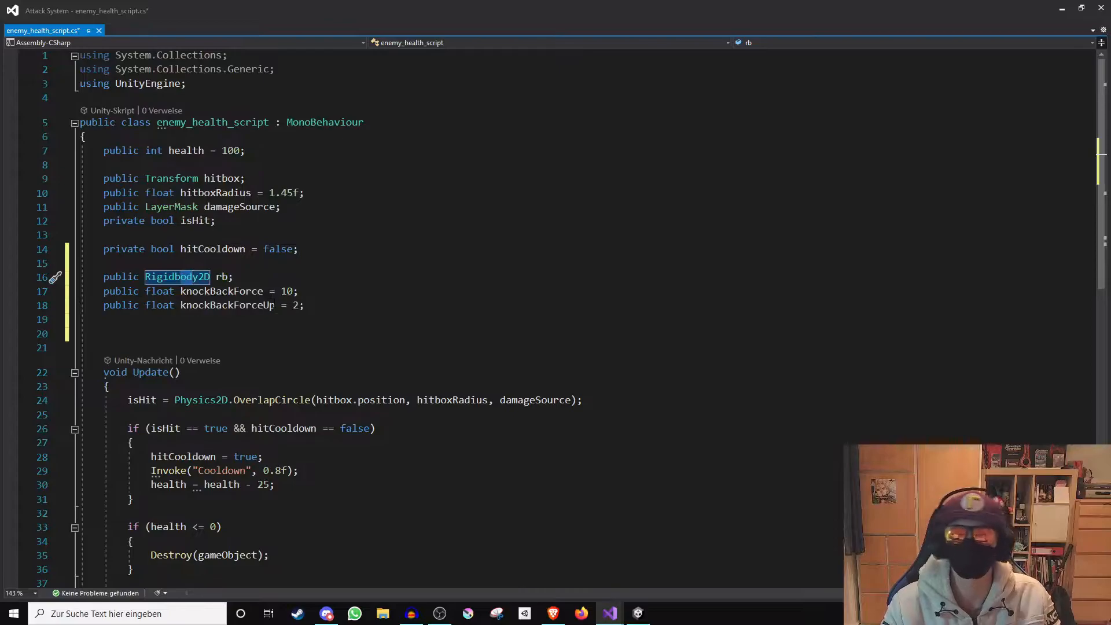
double_click(221, 291)
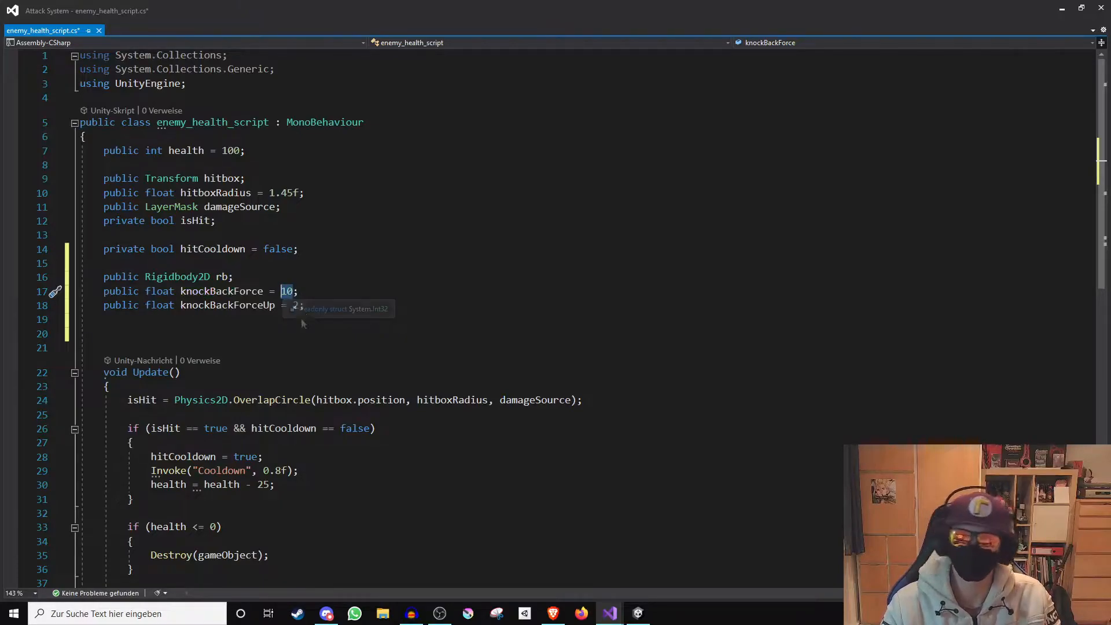
double_click(227, 305)
text(knockBack();)
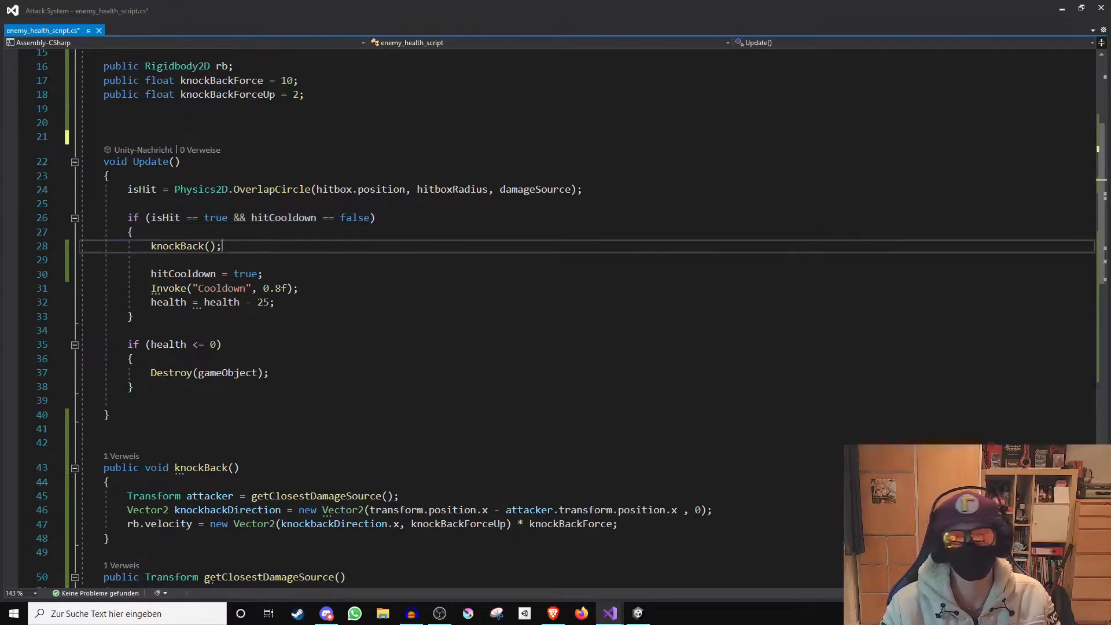
double_click(178, 246)
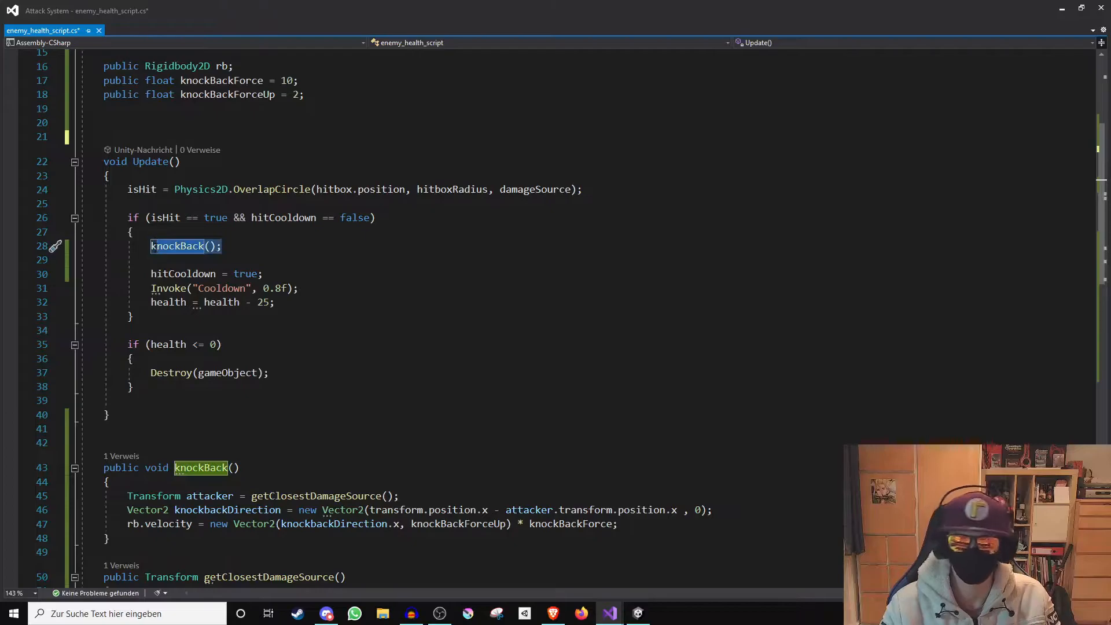
scroll(down, 3)
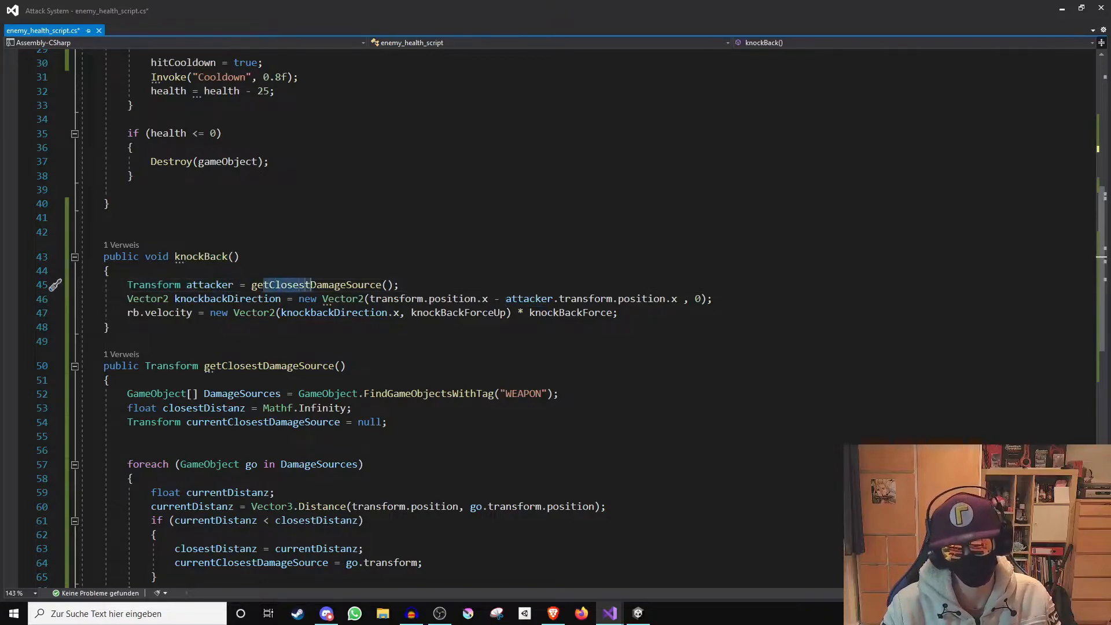
double_click(209, 284)
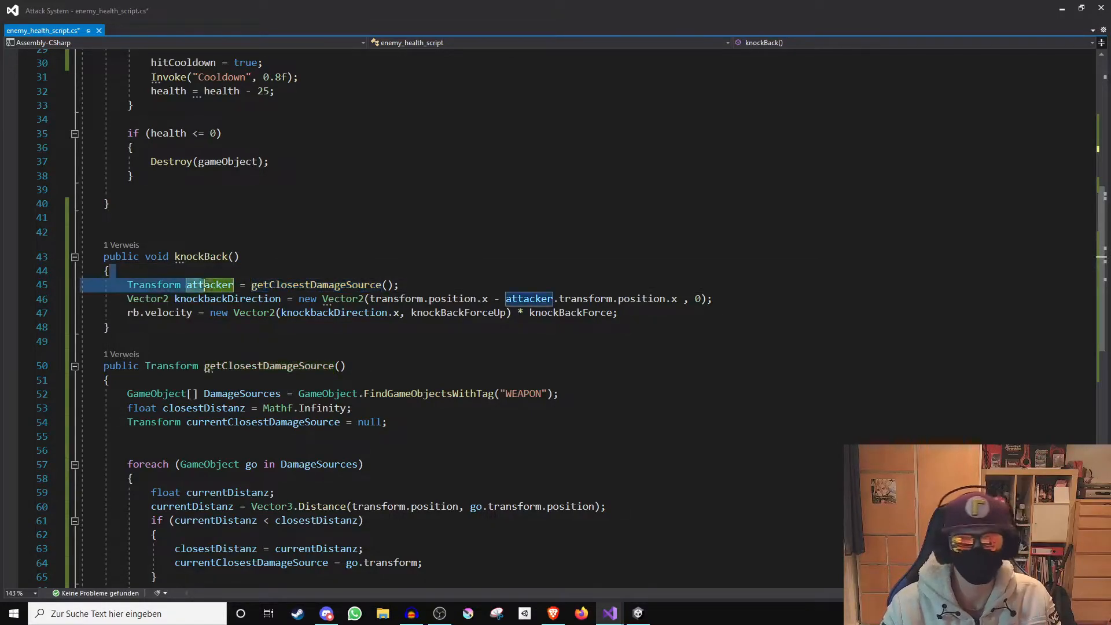
double_click(153, 284)
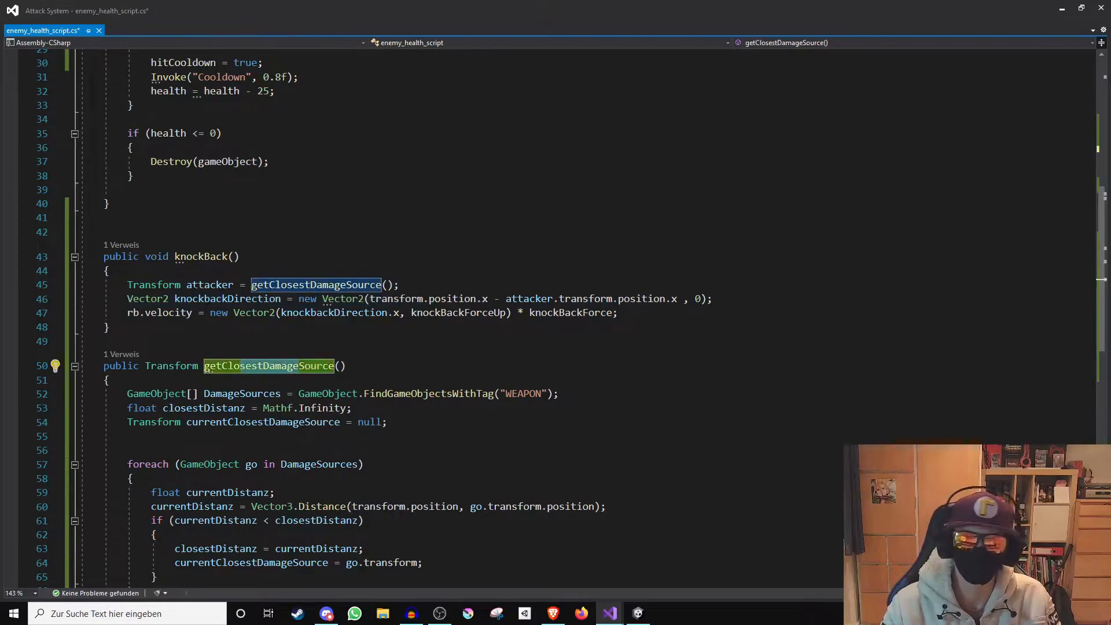
double_click(209, 284)
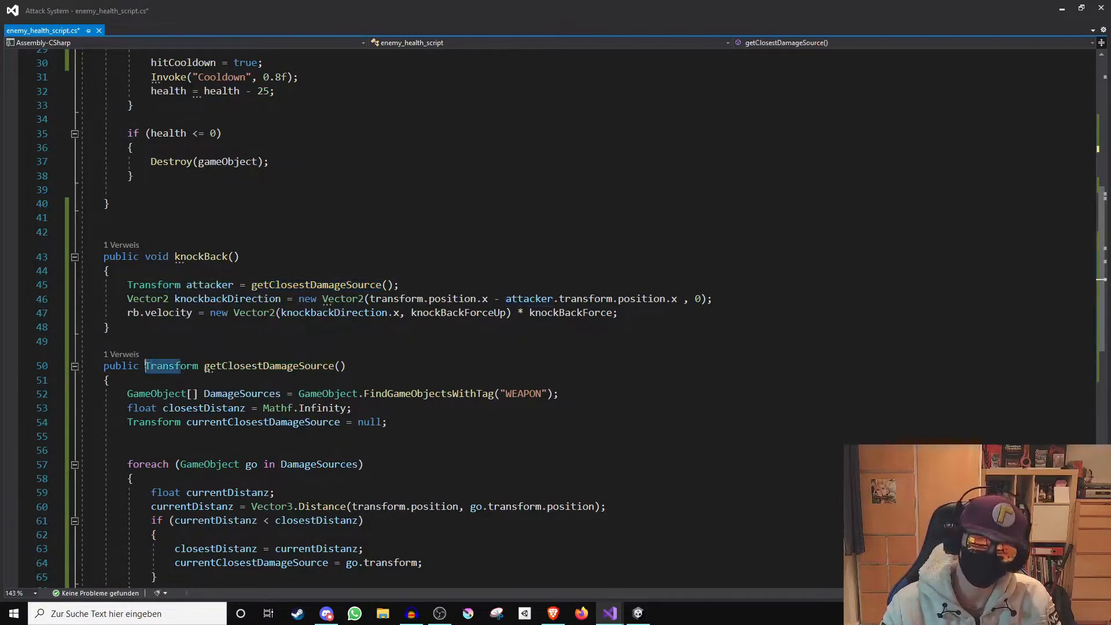
double_click(171, 366)
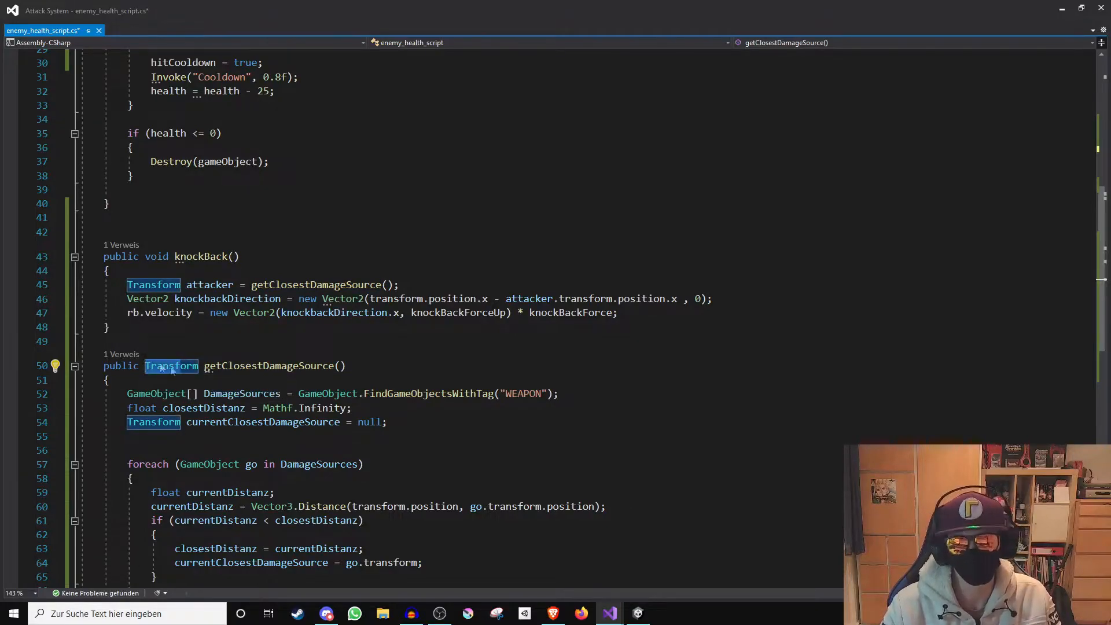
scroll(down, 3)
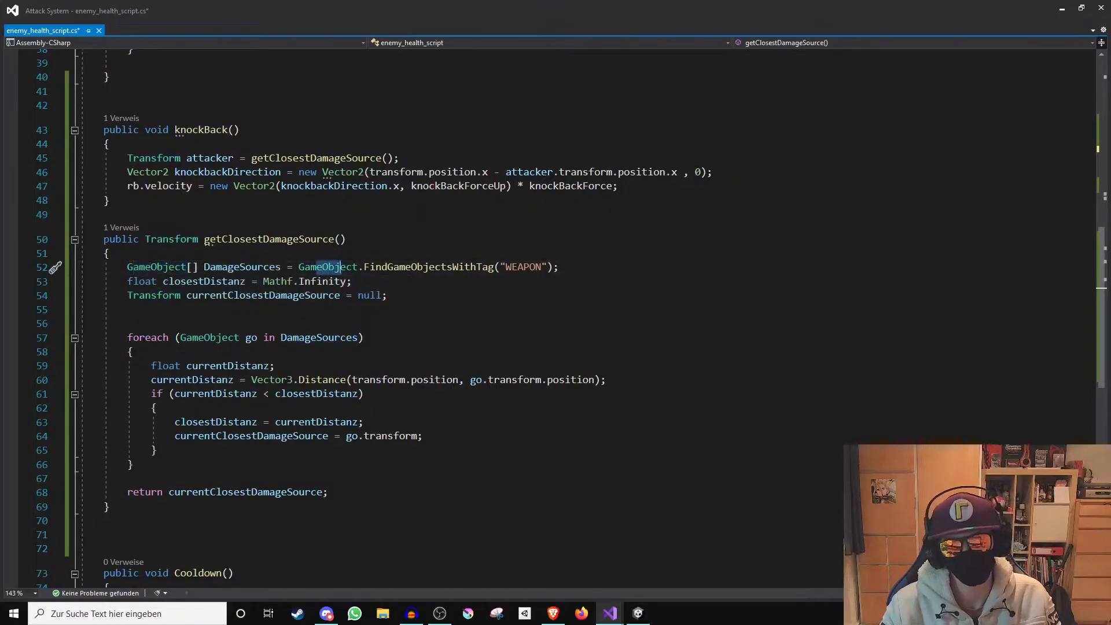
double_click(241, 267)
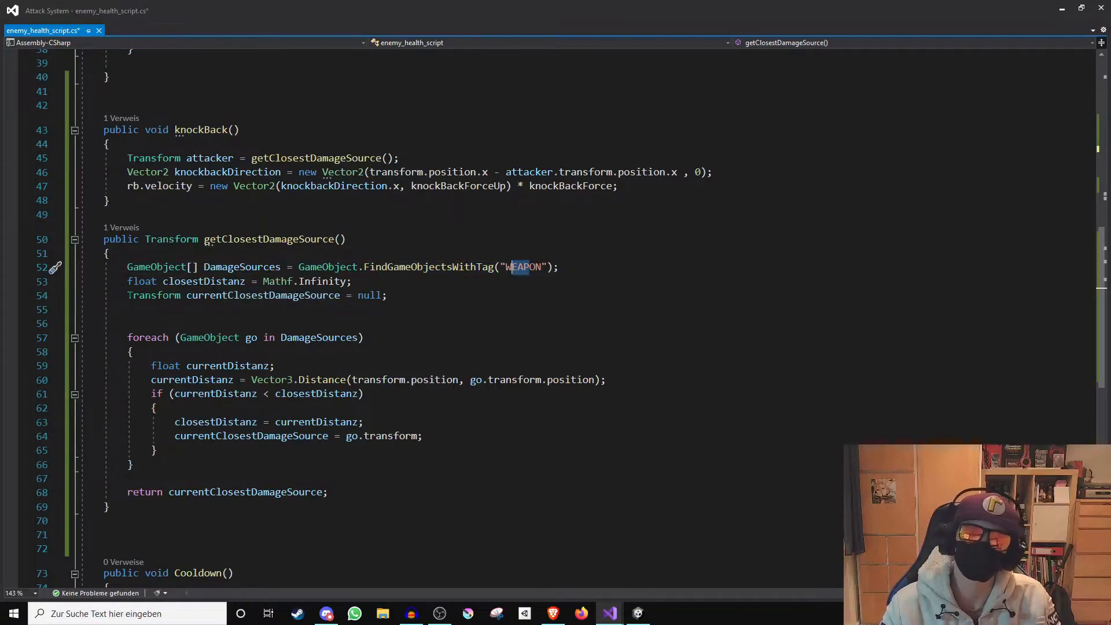
mouse_move(425, 267)
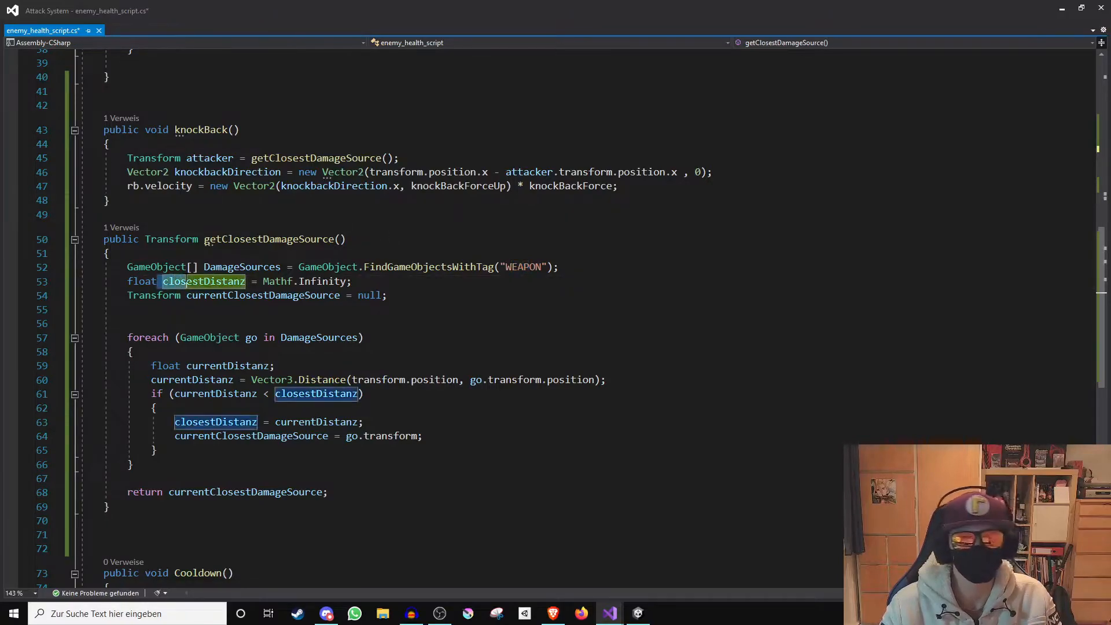
click(297, 282)
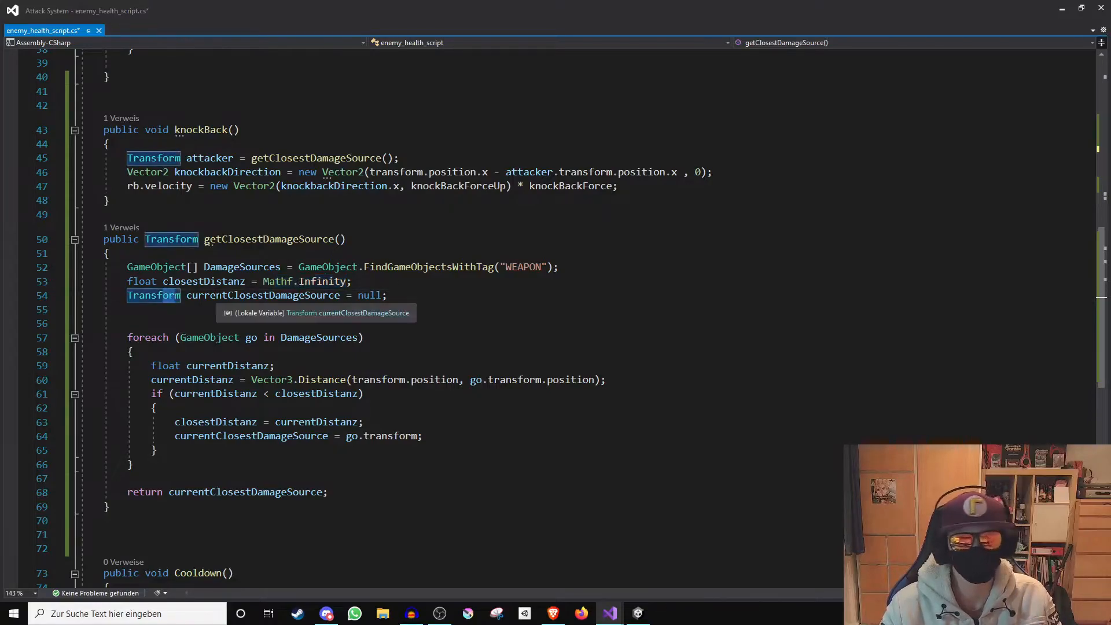
double_click(262, 296)
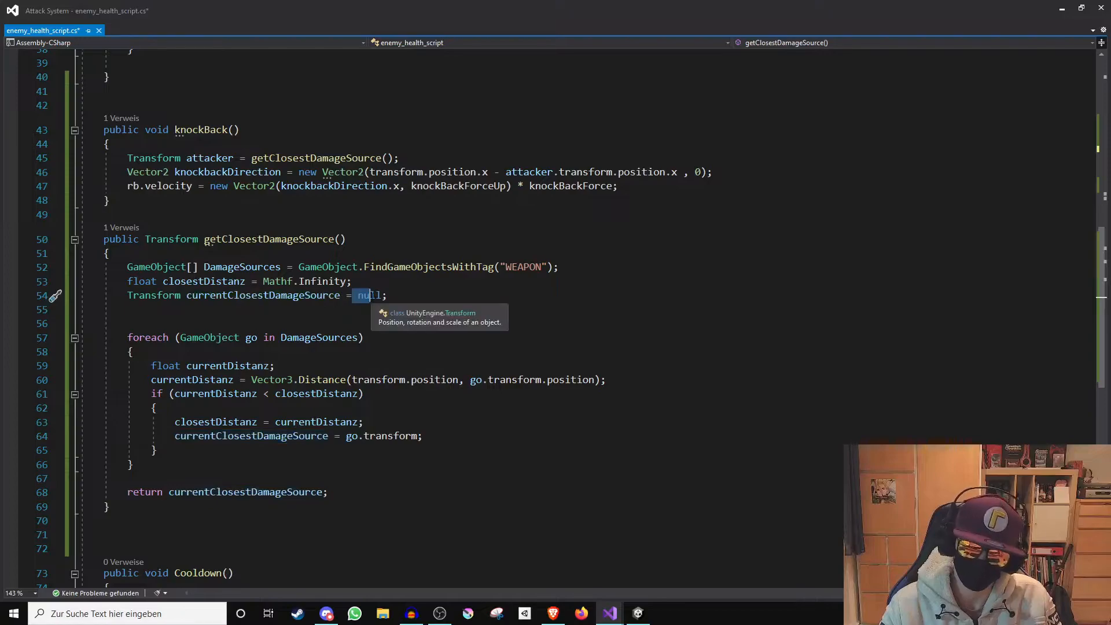
scroll(down, 3)
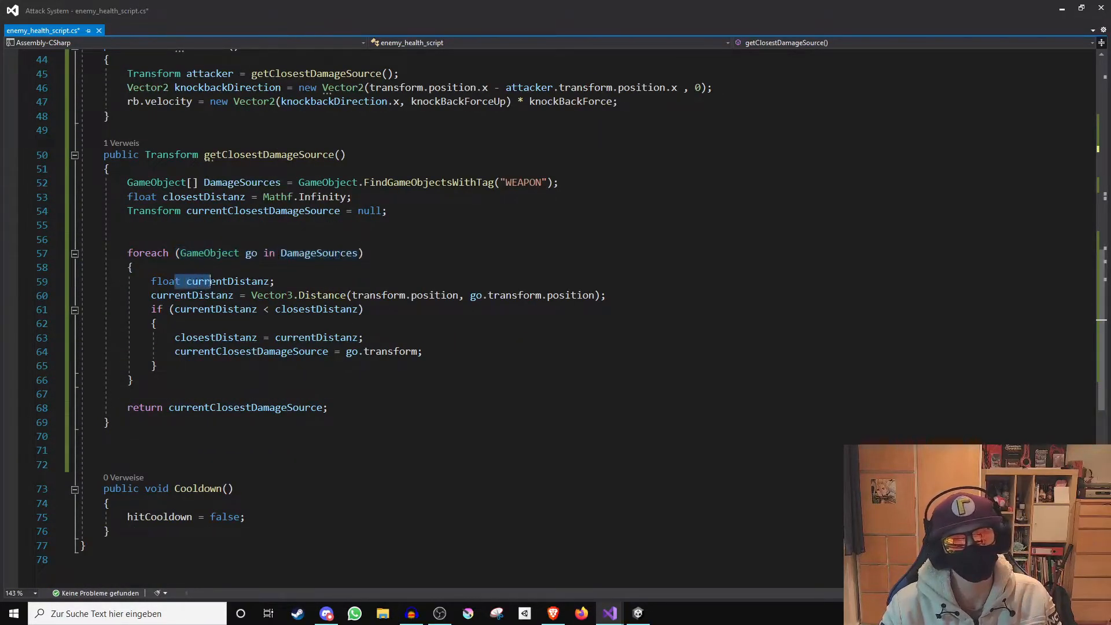
double_click(227, 281)
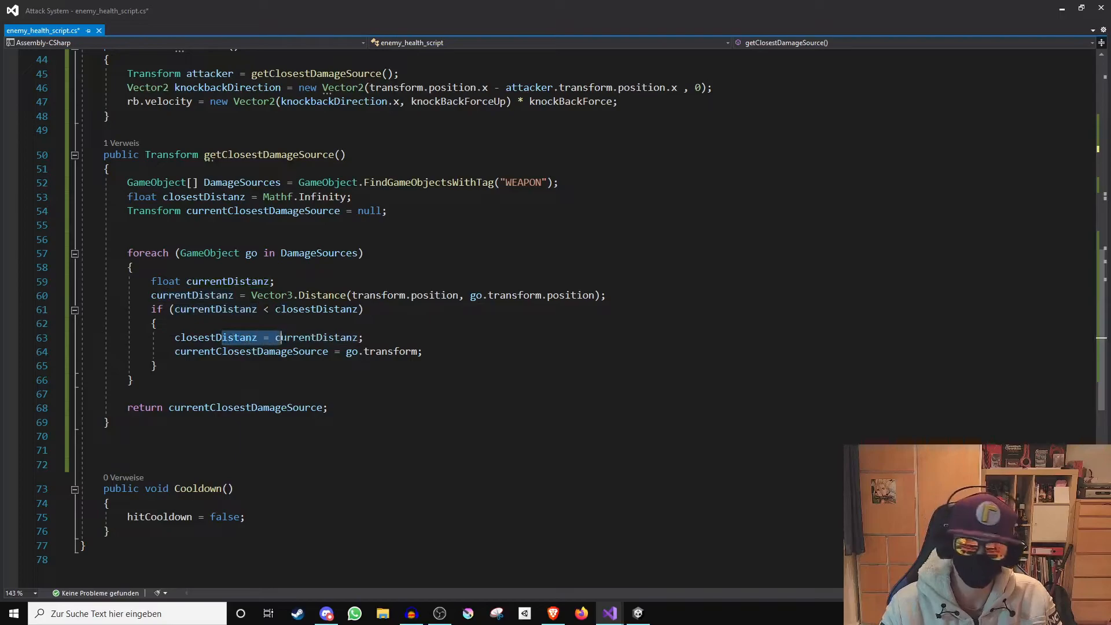
double_click(317, 338)
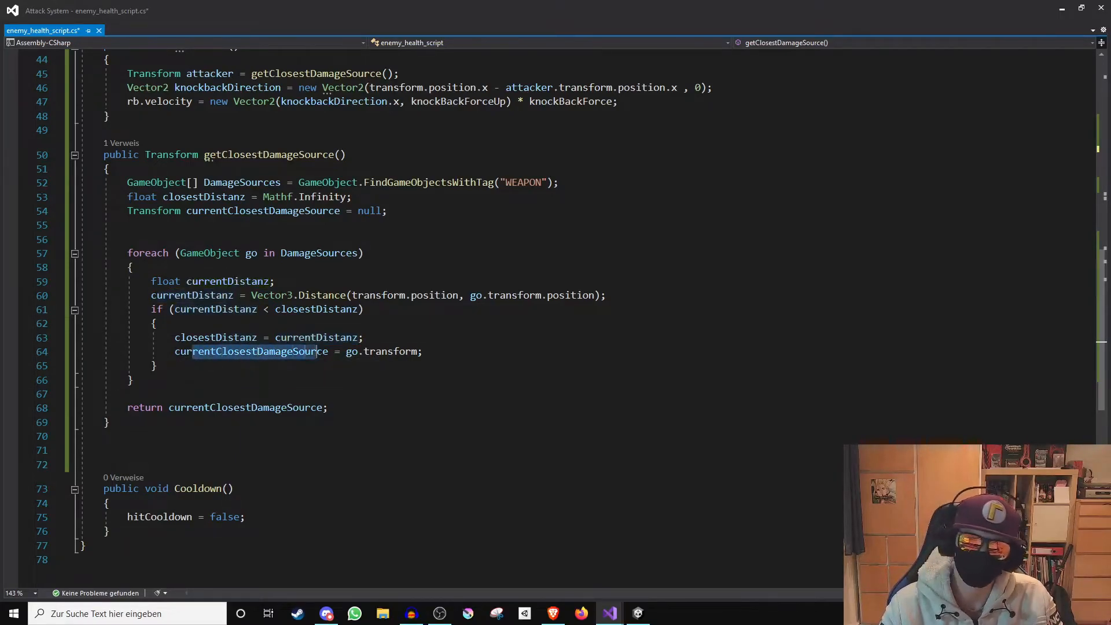
double_click(351, 351)
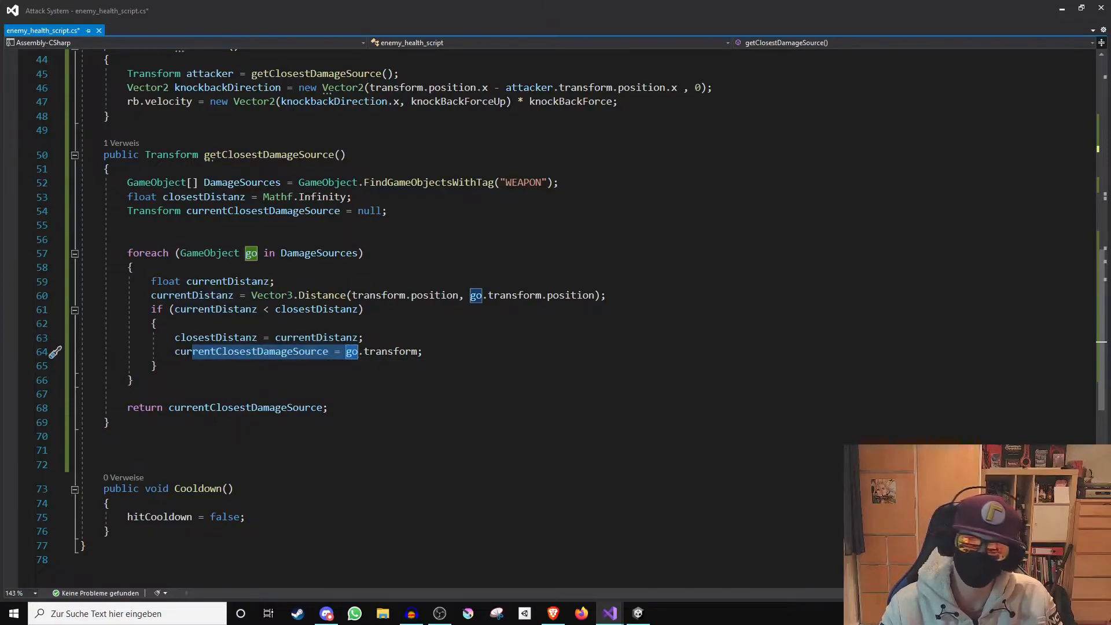
double_click(244, 407)
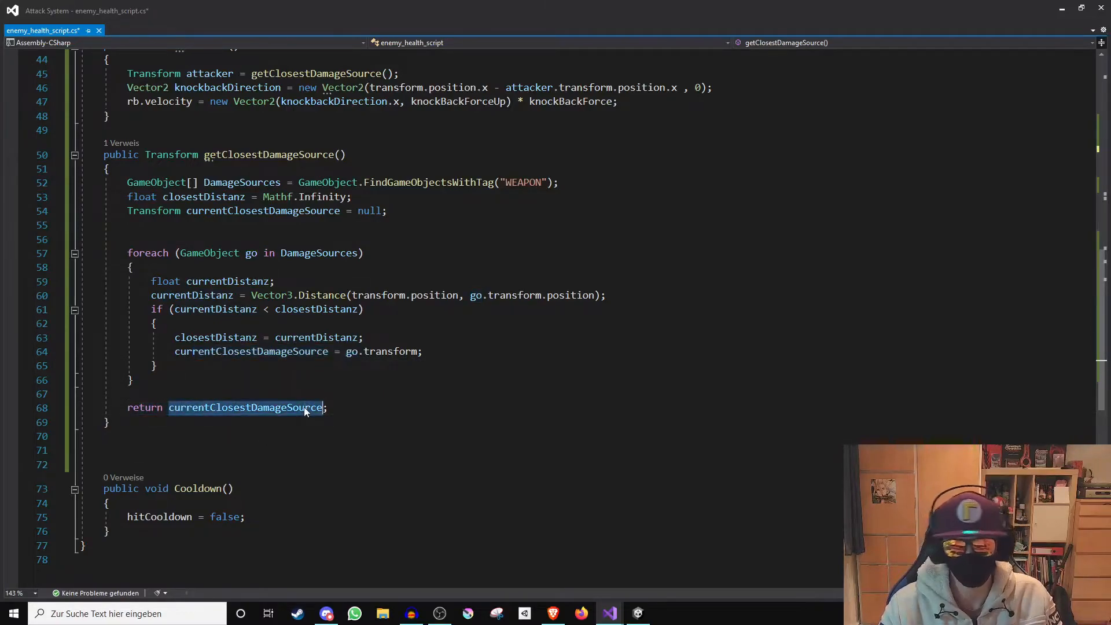
scroll(up, 3)
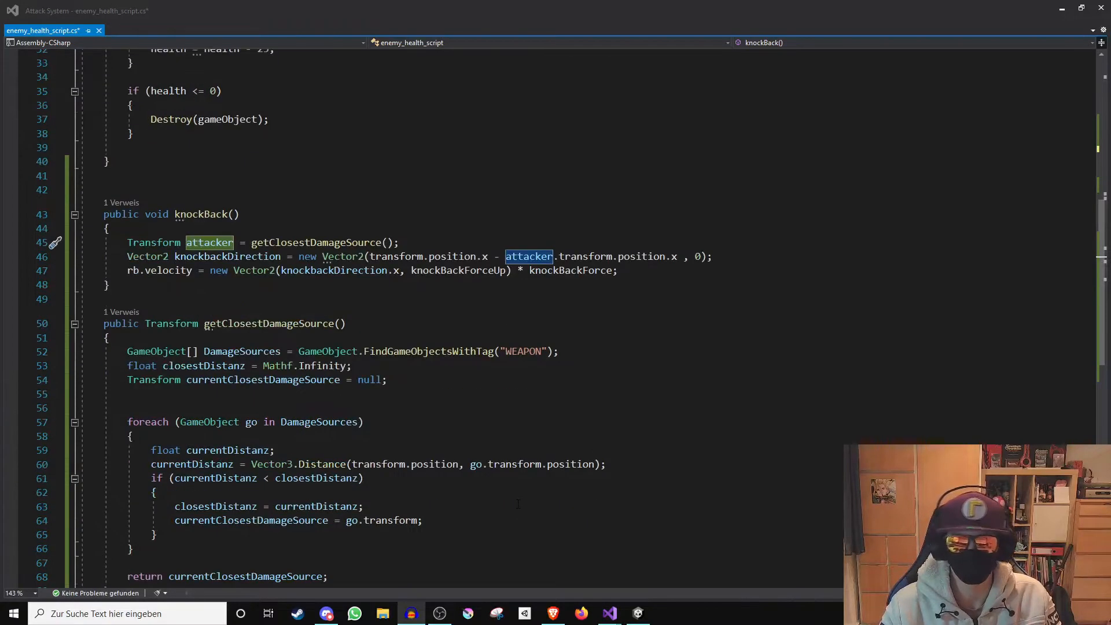
scroll(down, 3)
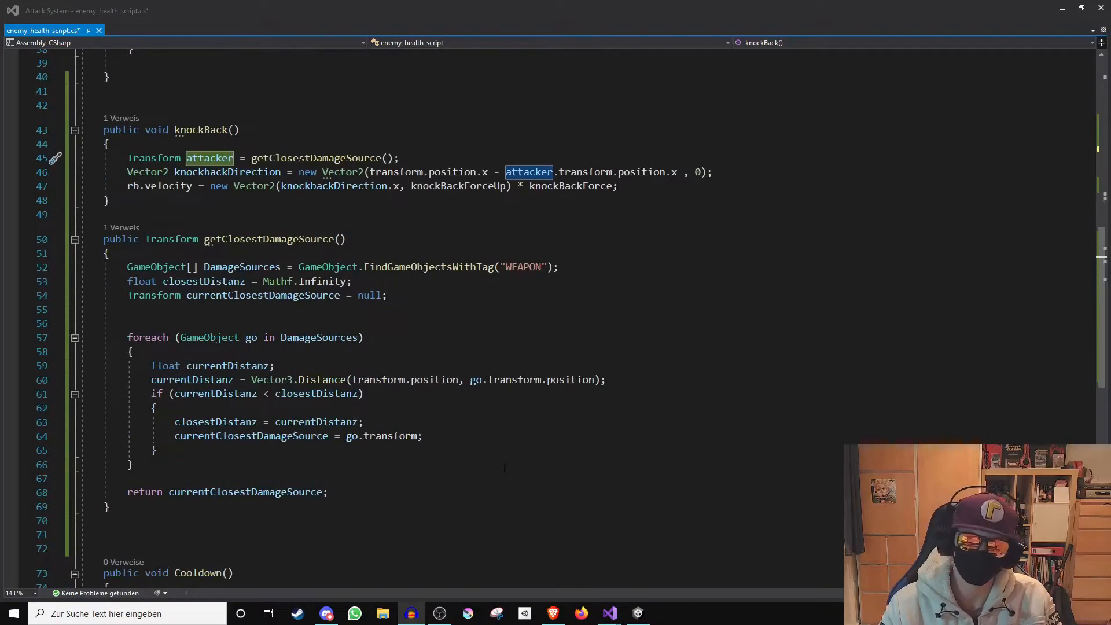
scroll(up, 3)
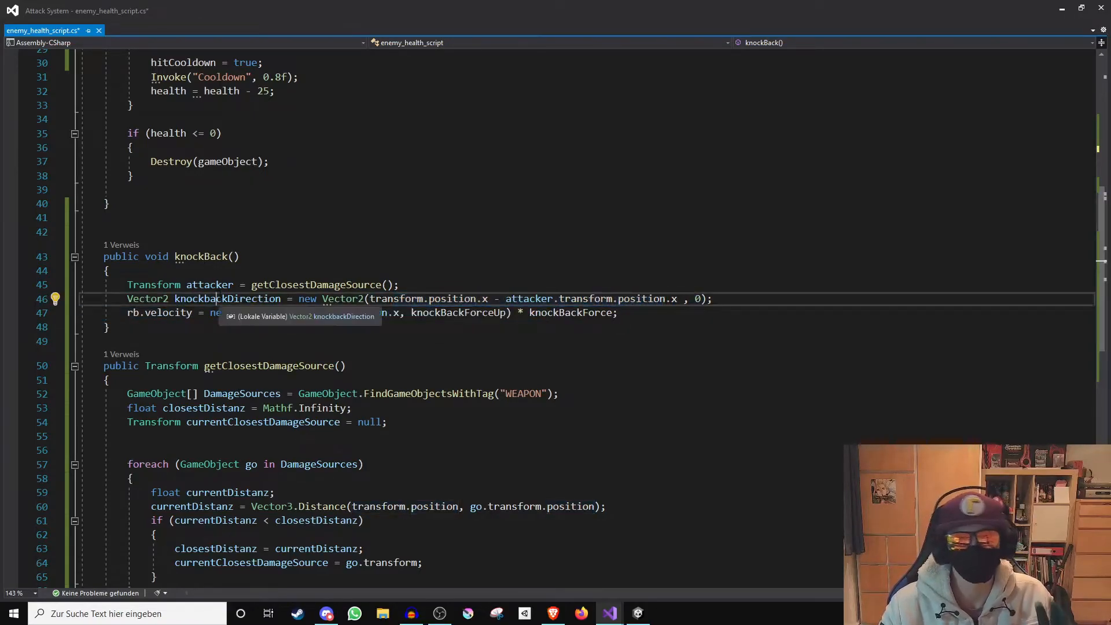
double_click(227, 299)
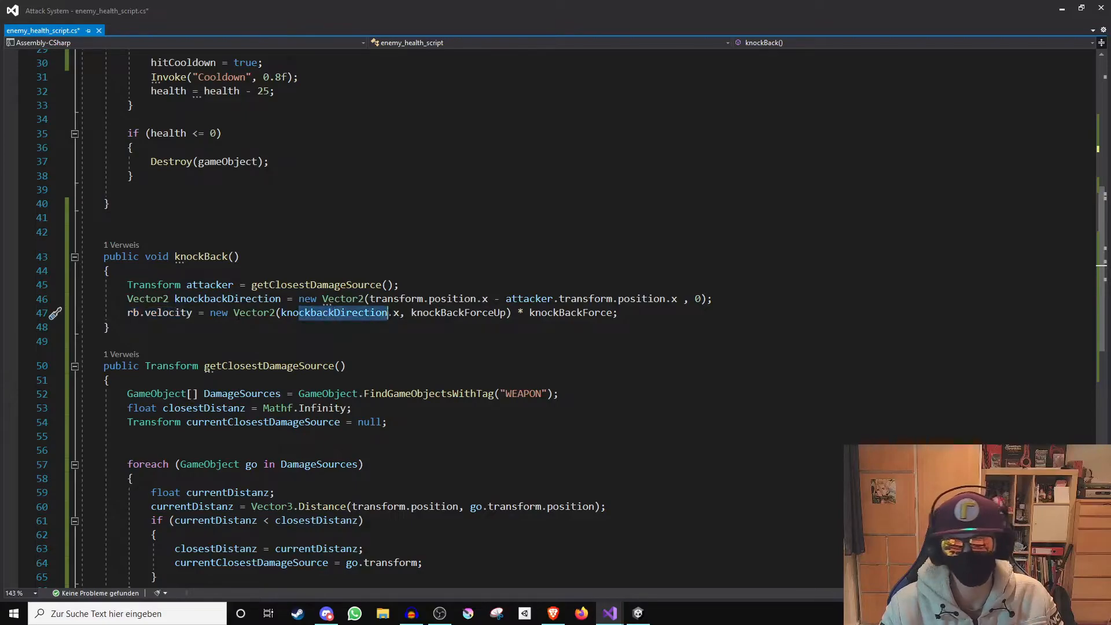
double_click(458, 312)
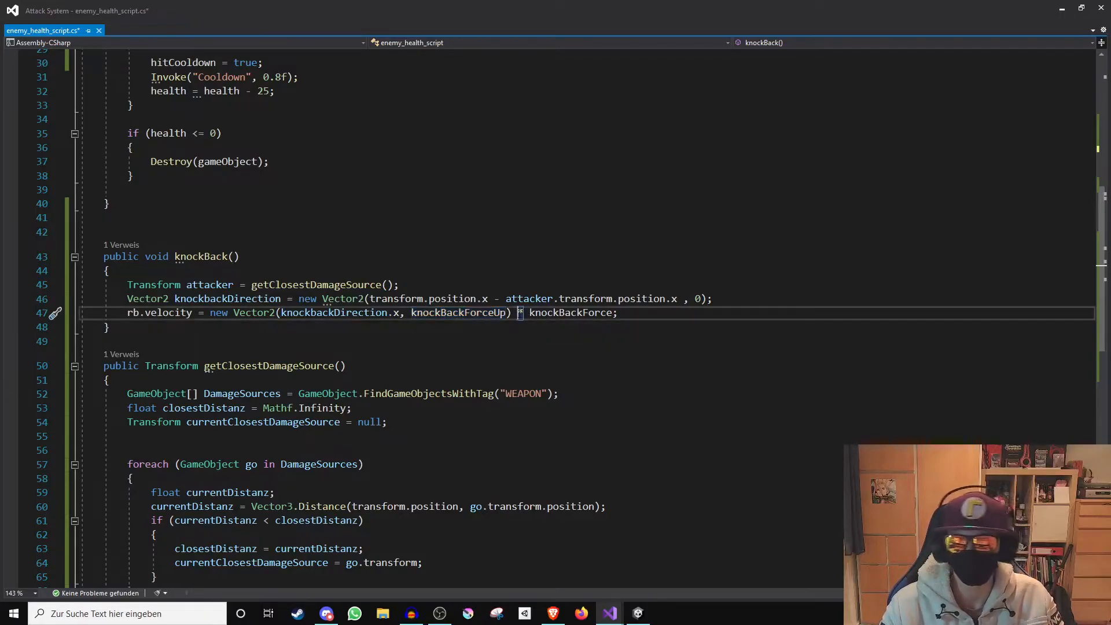
double_click(571, 313)
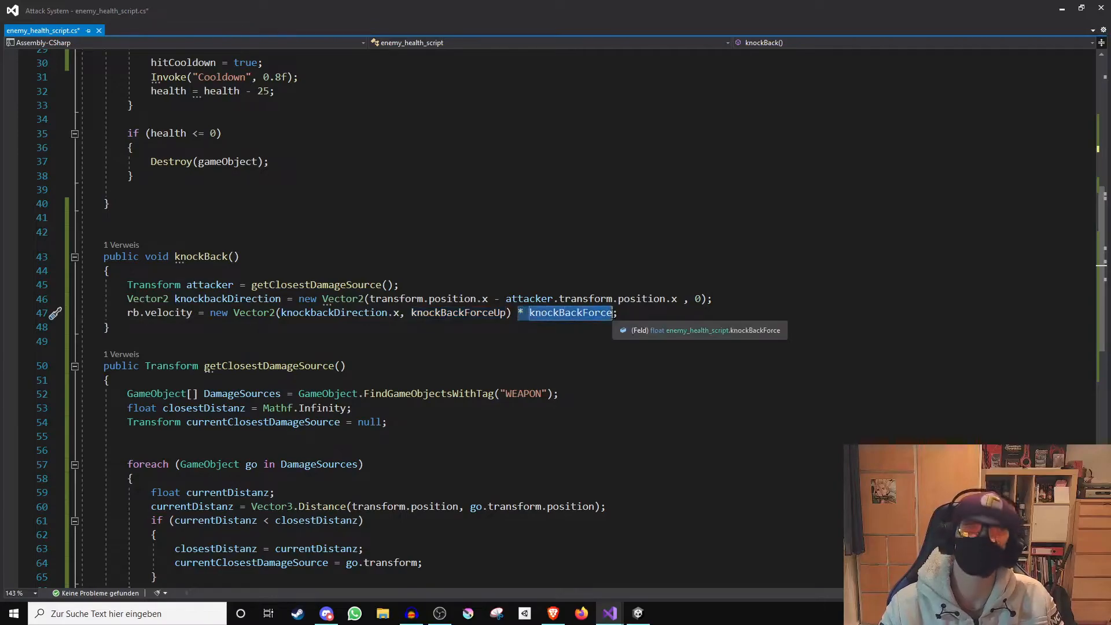